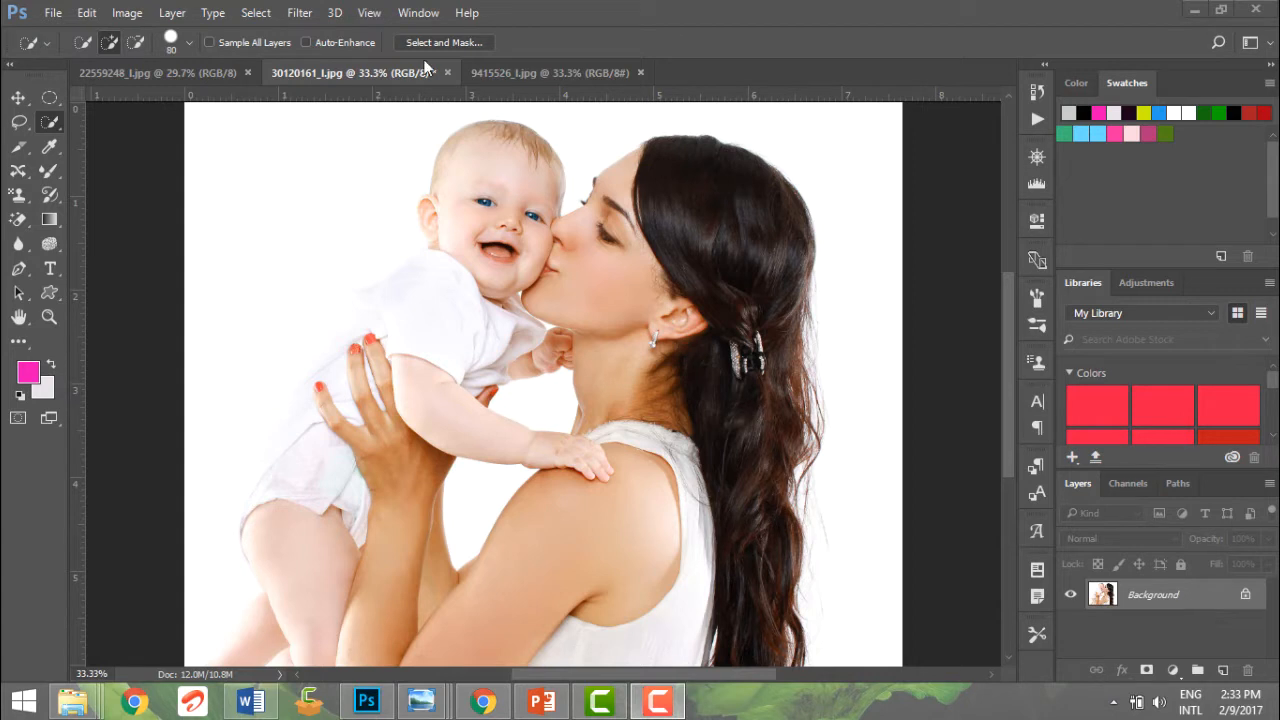
# Step: Browse the Filter menu's Distort and Noise categories toward Shake Reduction
pyautogui.click(300, 12)
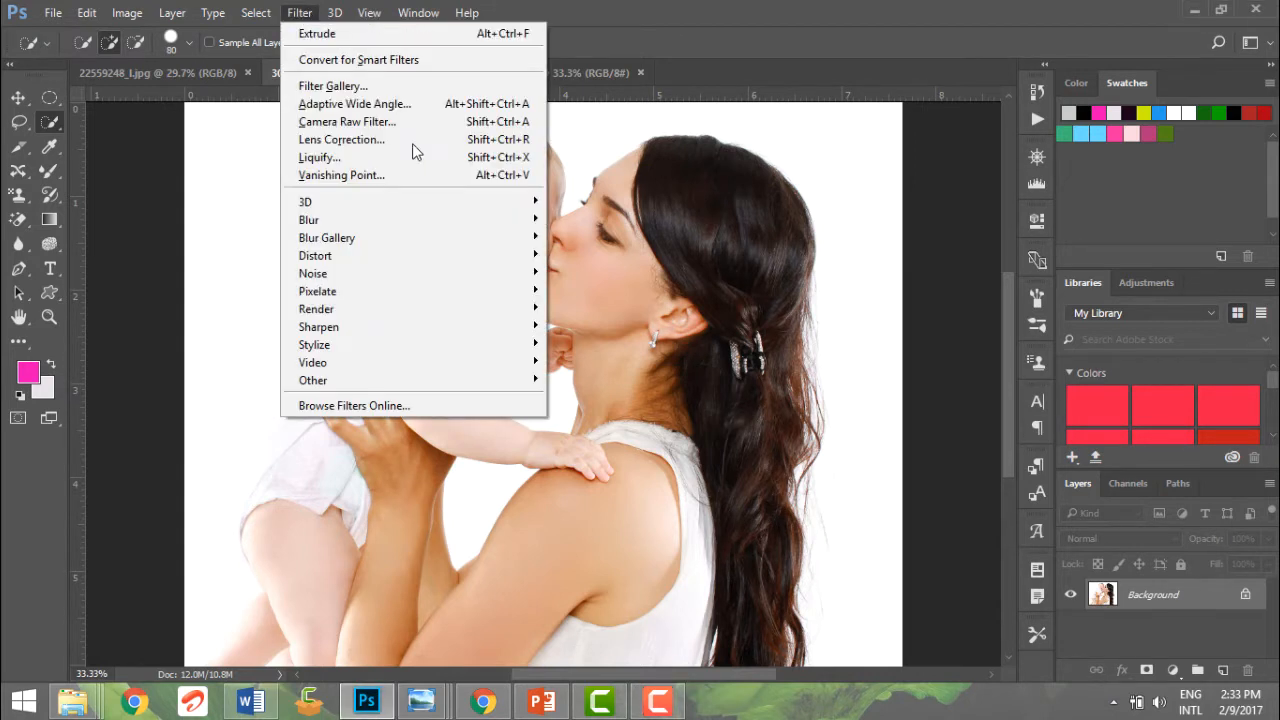
pyautogui.moveTo(316, 256)
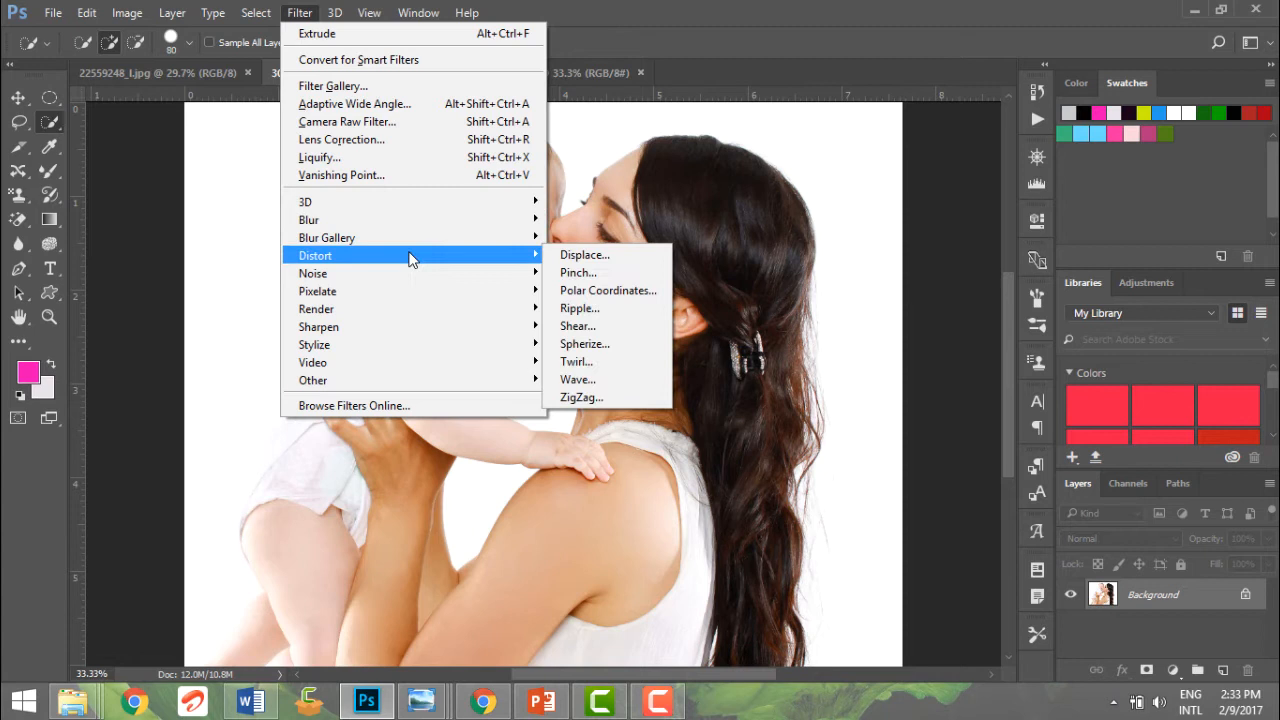
pyautogui.moveTo(380, 278)
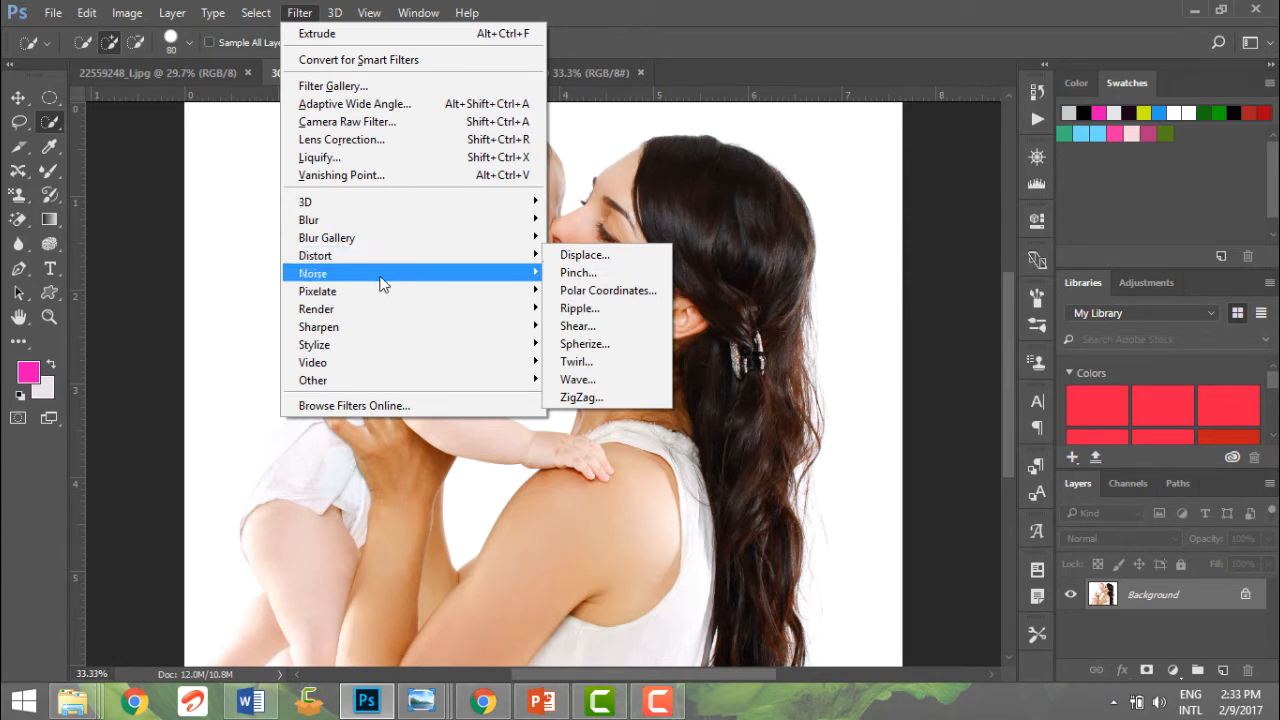
pyautogui.moveTo(318, 344)
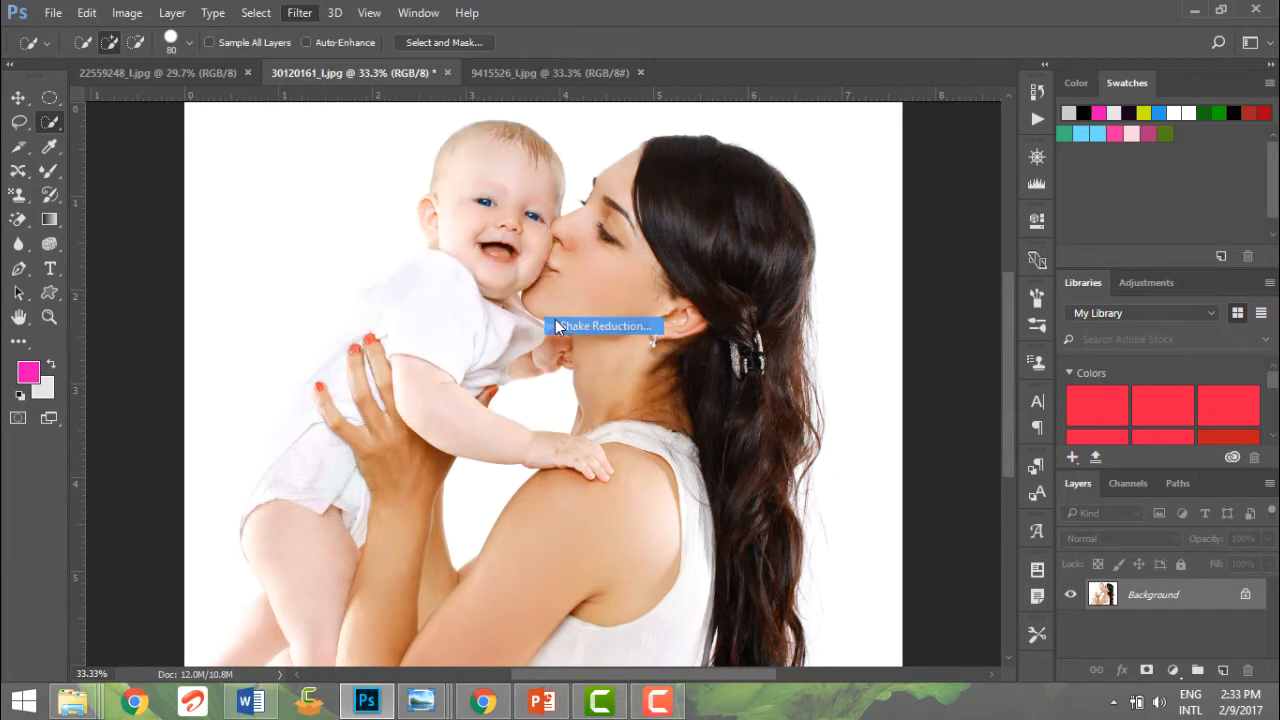
# Step: Apply Shake Reduction with Smoothing raised to about 65%
pyautogui.click(604, 324)
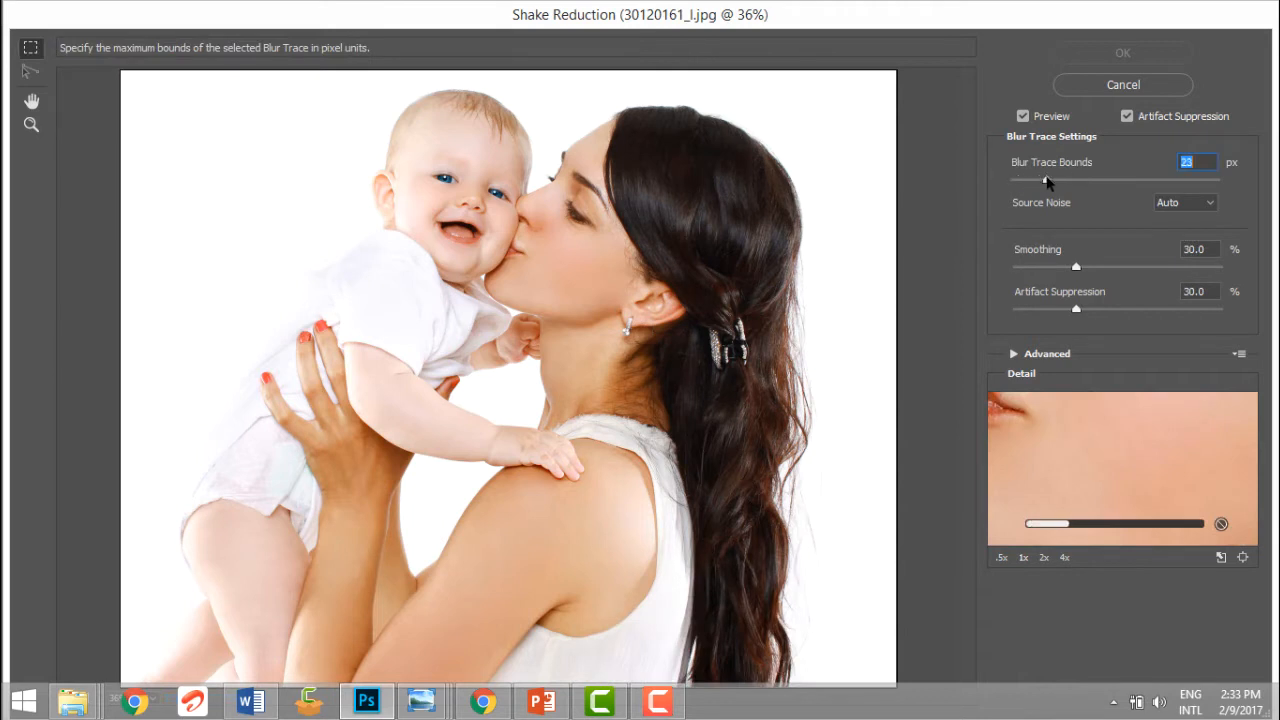
pyautogui.moveTo(1048, 180)
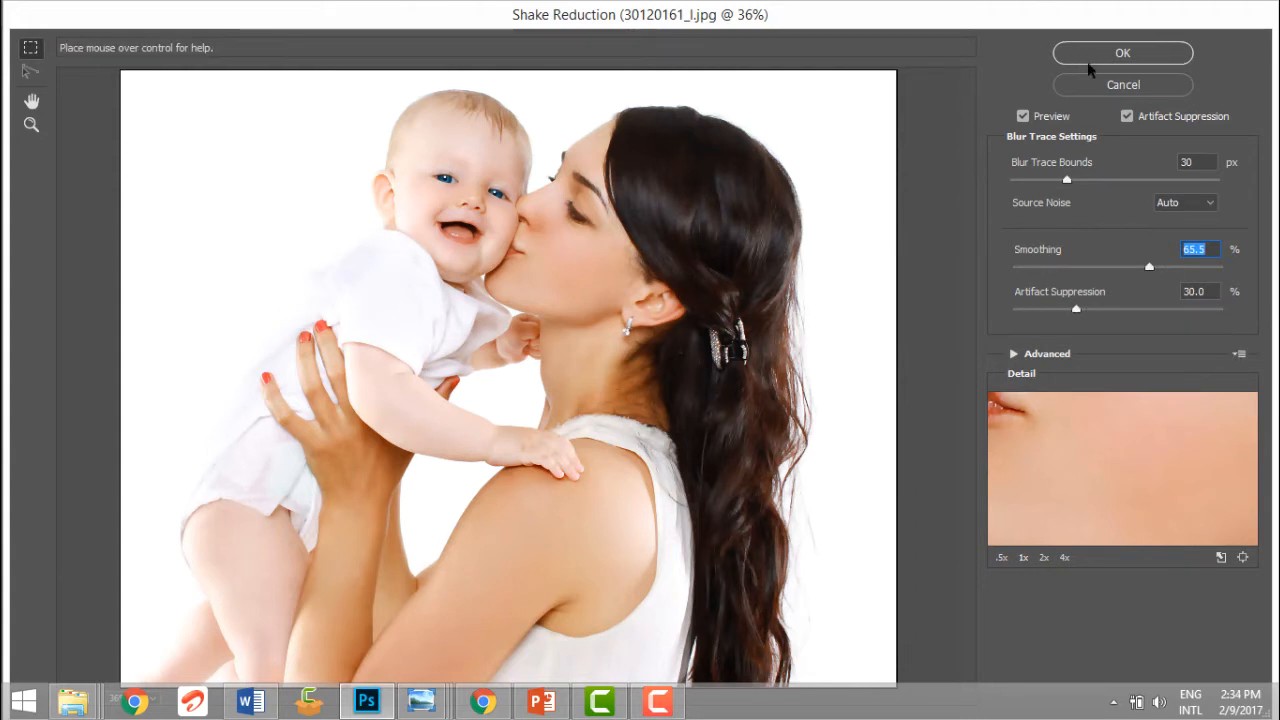
pyautogui.click(1122, 52)
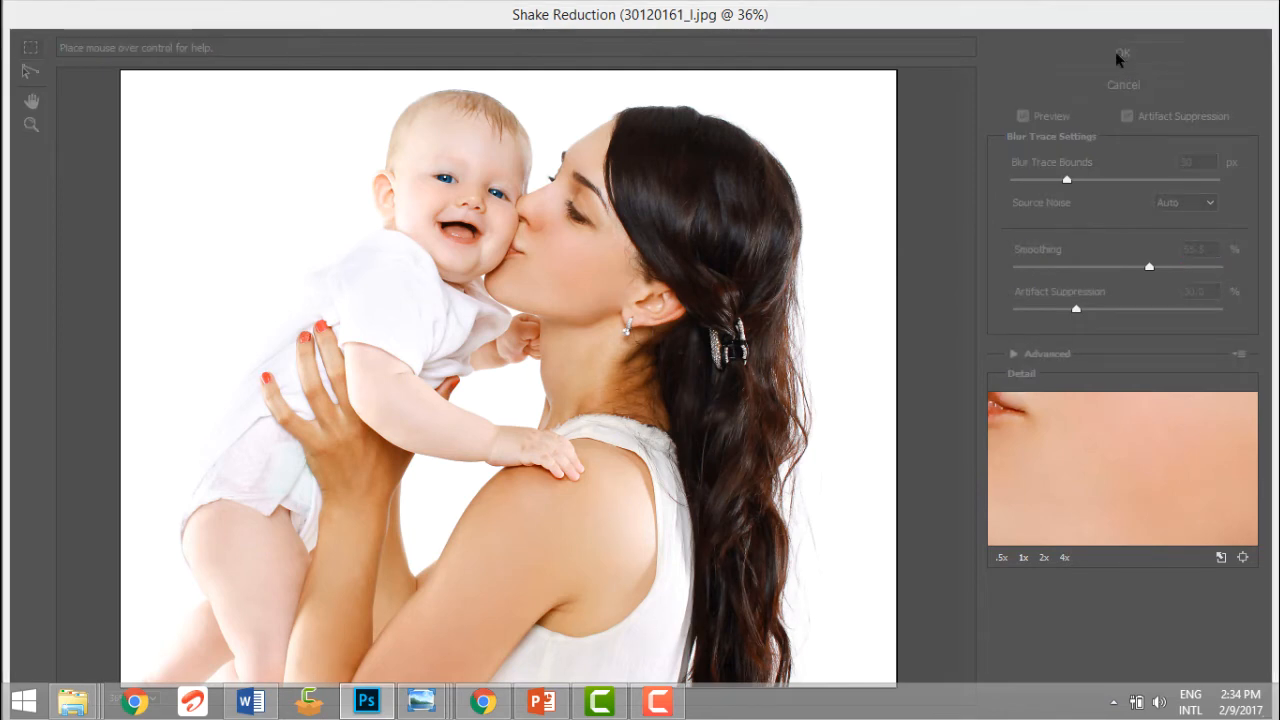
# Step: Apply the Stylize > Oil Paint filter across the whole photo
pyautogui.click(1124, 52)
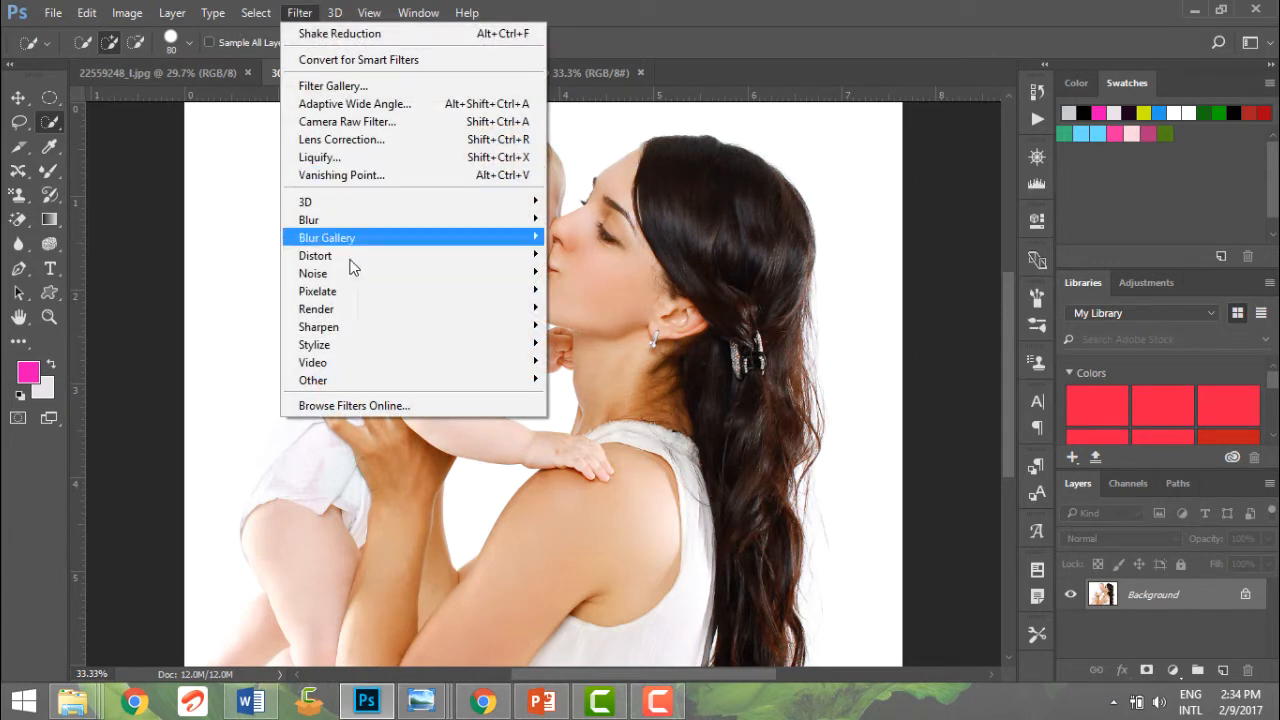
pyautogui.moveTo(314, 344)
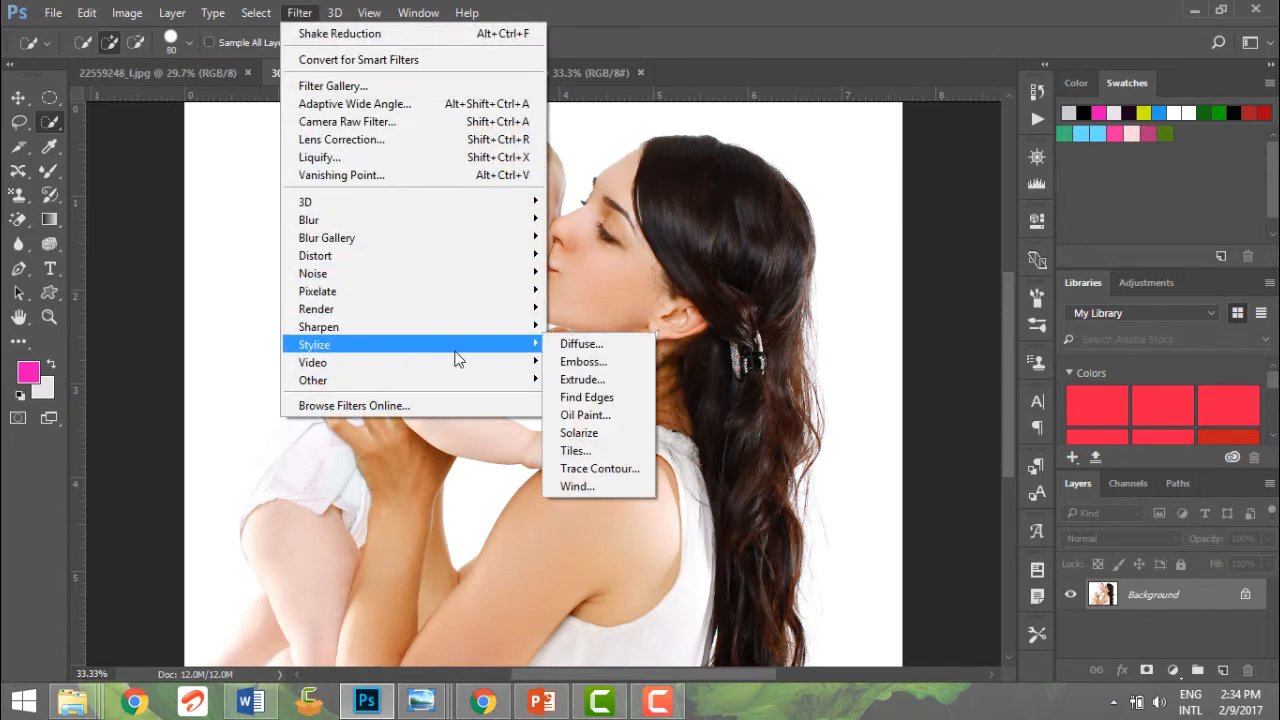
pyautogui.click(584, 414)
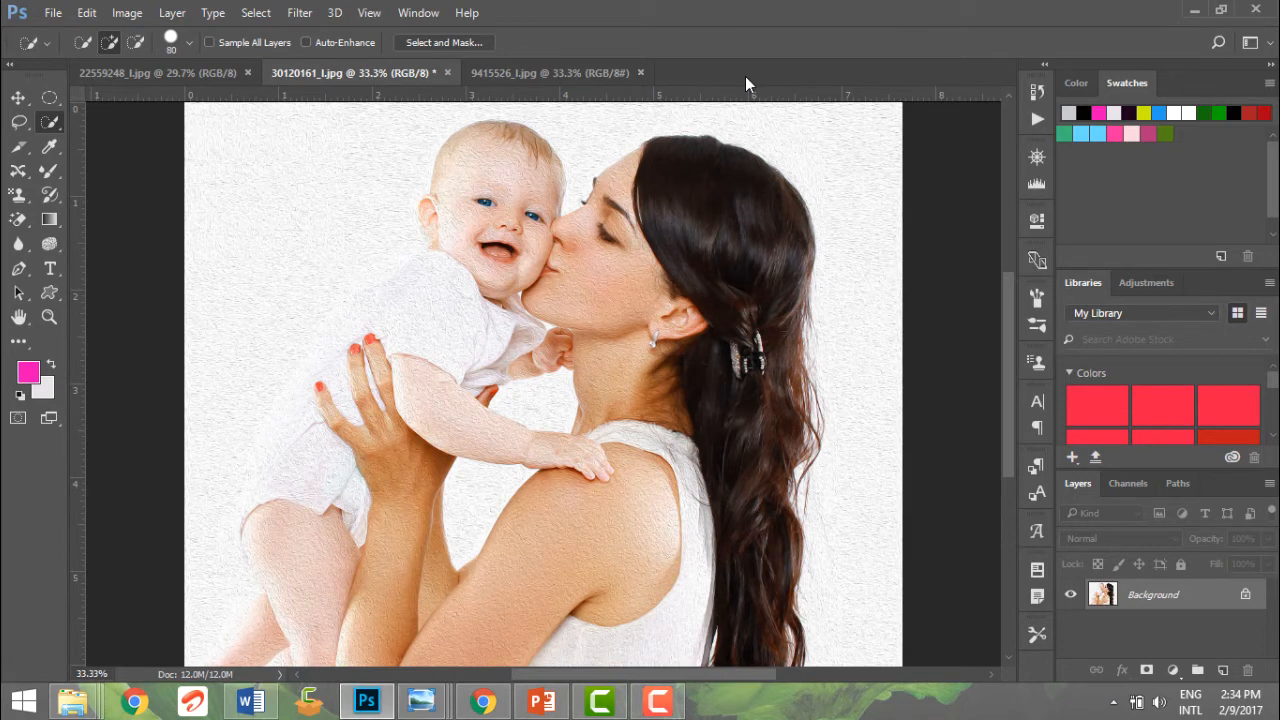
pyautogui.moveTo(300, 12)
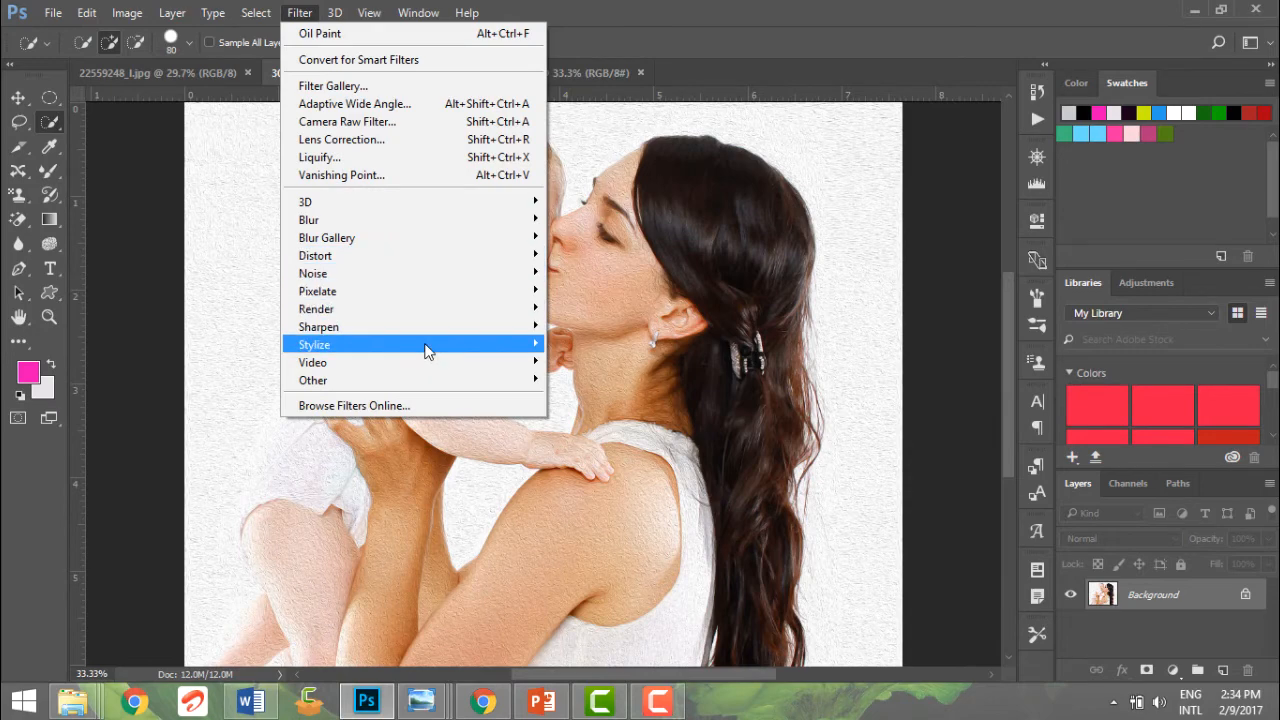
pyautogui.moveTo(314, 344)
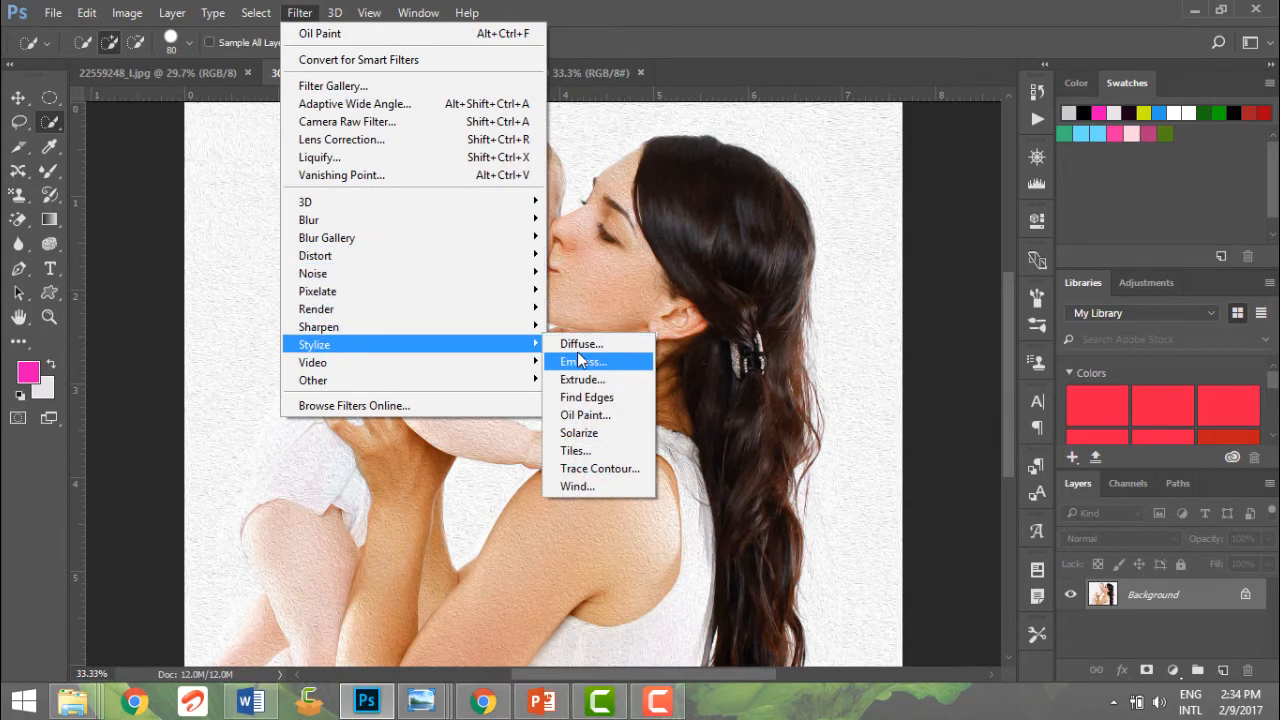
pyautogui.click(584, 360)
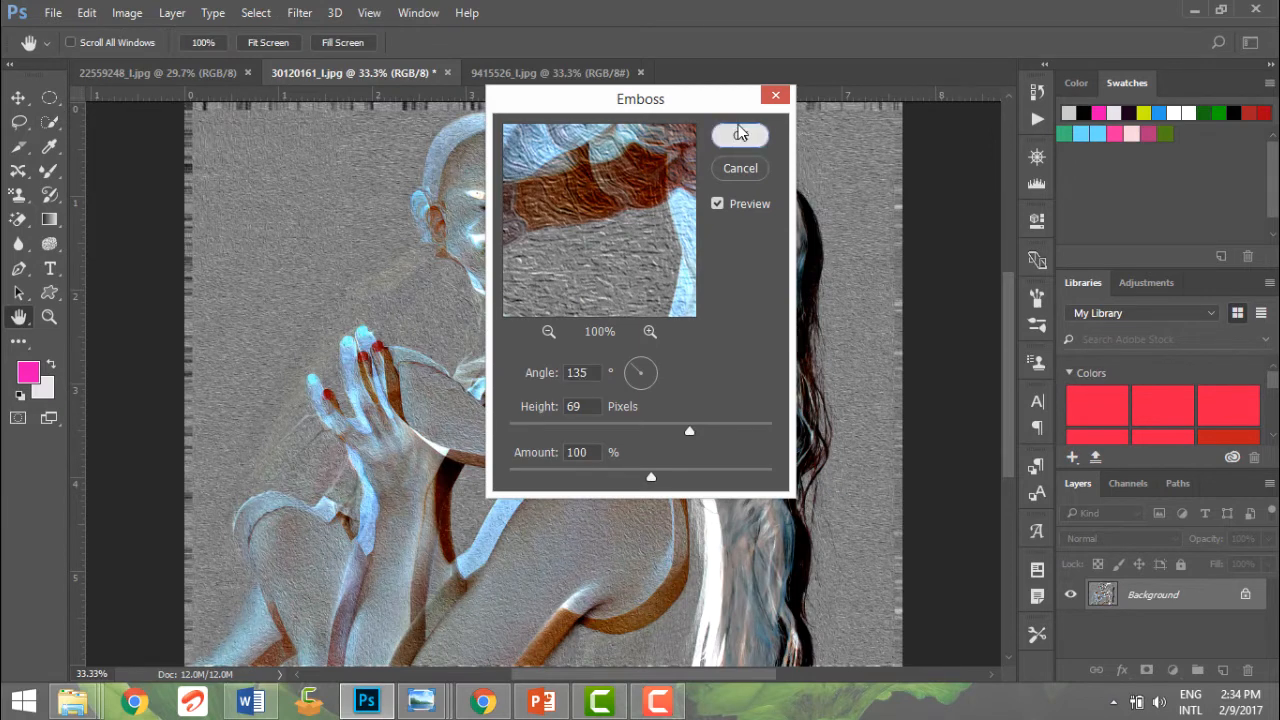
pyautogui.click(740, 136)
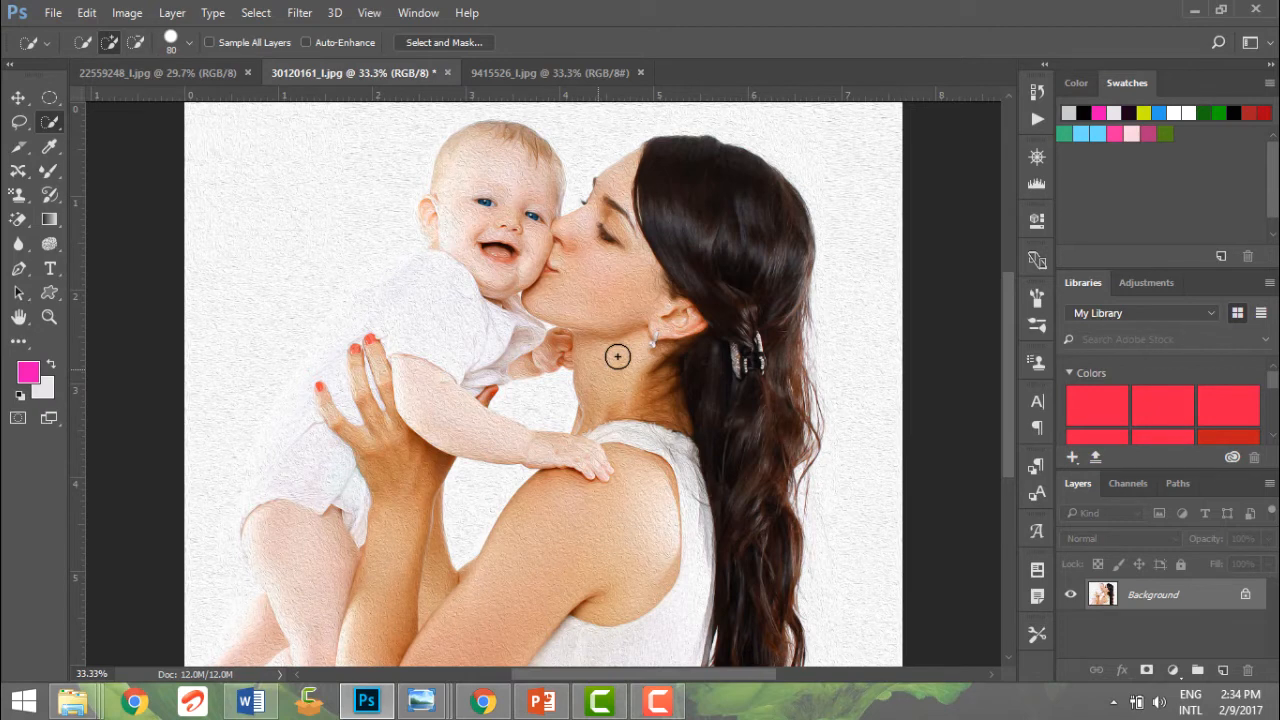
pyautogui.moveTo(488, 96)
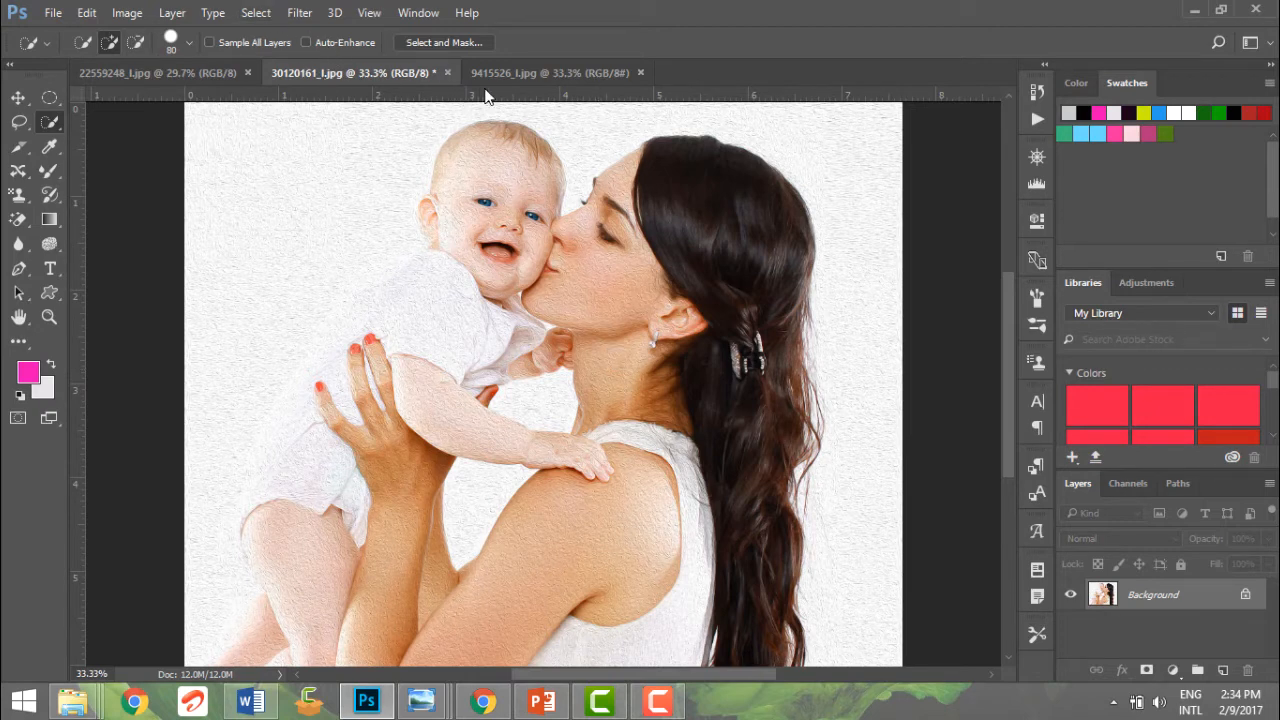
# Step: Make the fitness group photo active and browse the Blur Gallery filters
pyautogui.click(520, 72)
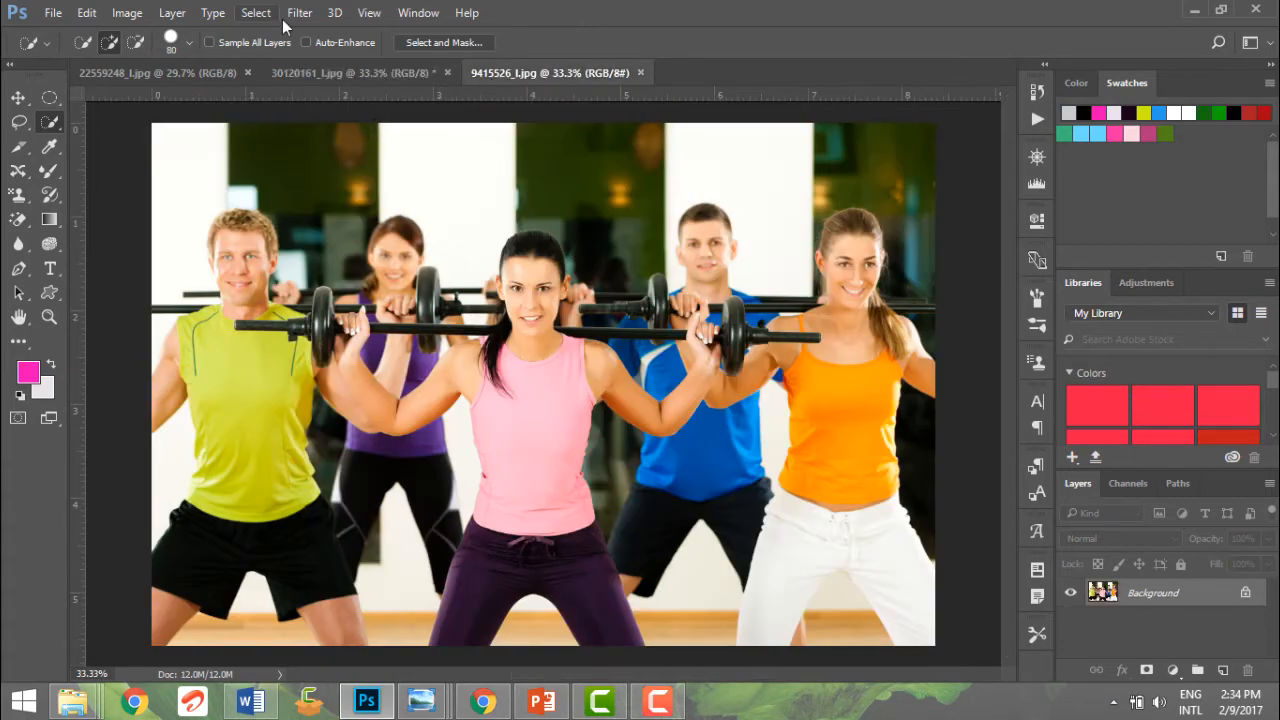
pyautogui.click(300, 12)
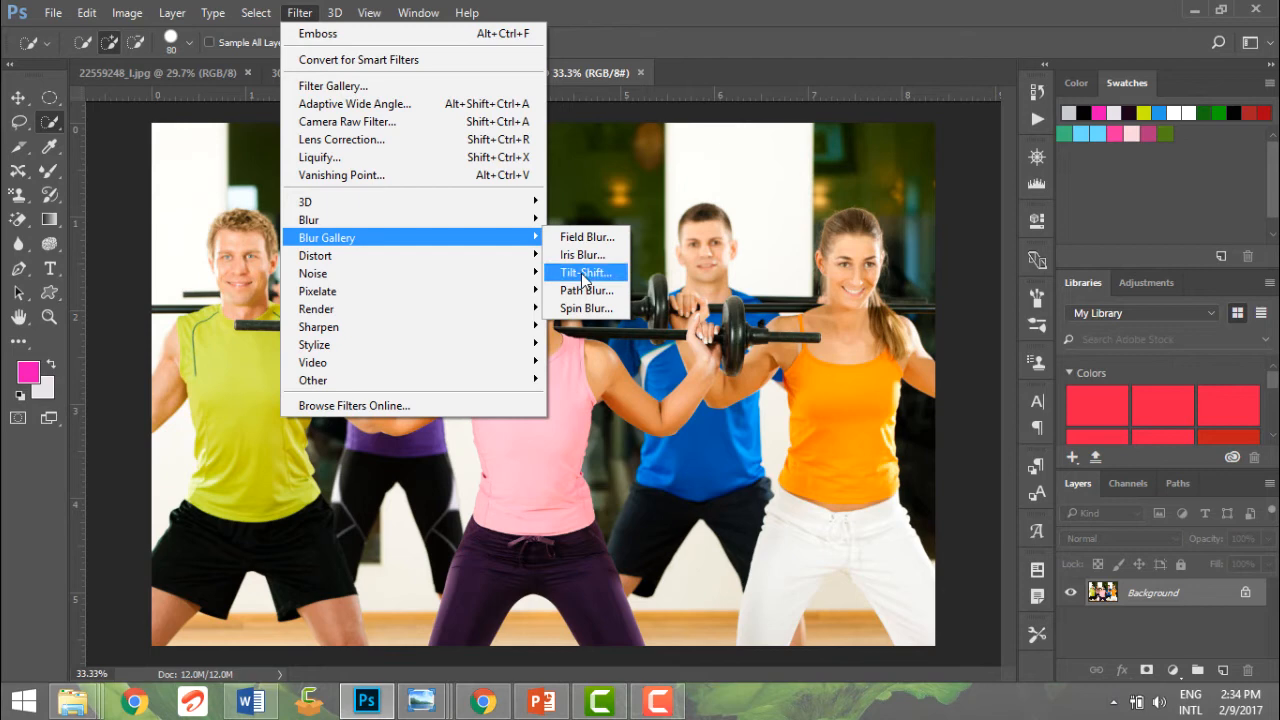
pyautogui.moveTo(400, 218)
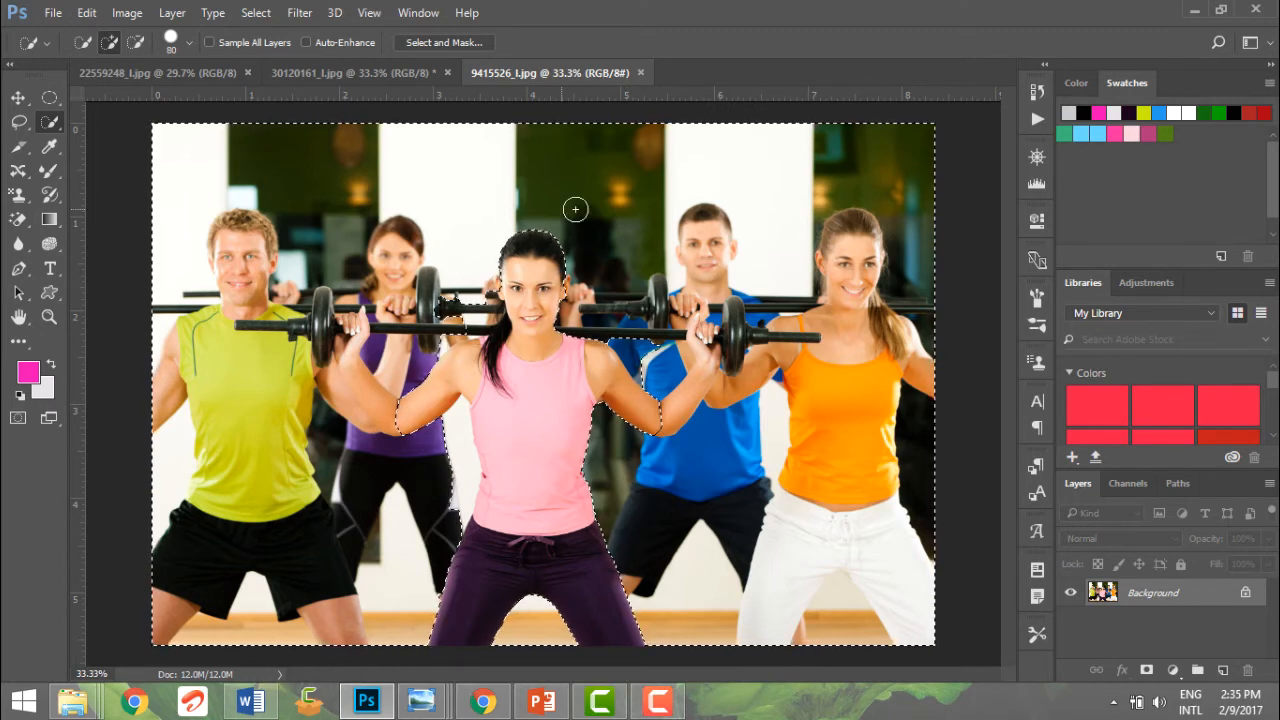
# Step: Apply a small-radius Gaussian Blur to the selected background
pyautogui.click(300, 12)
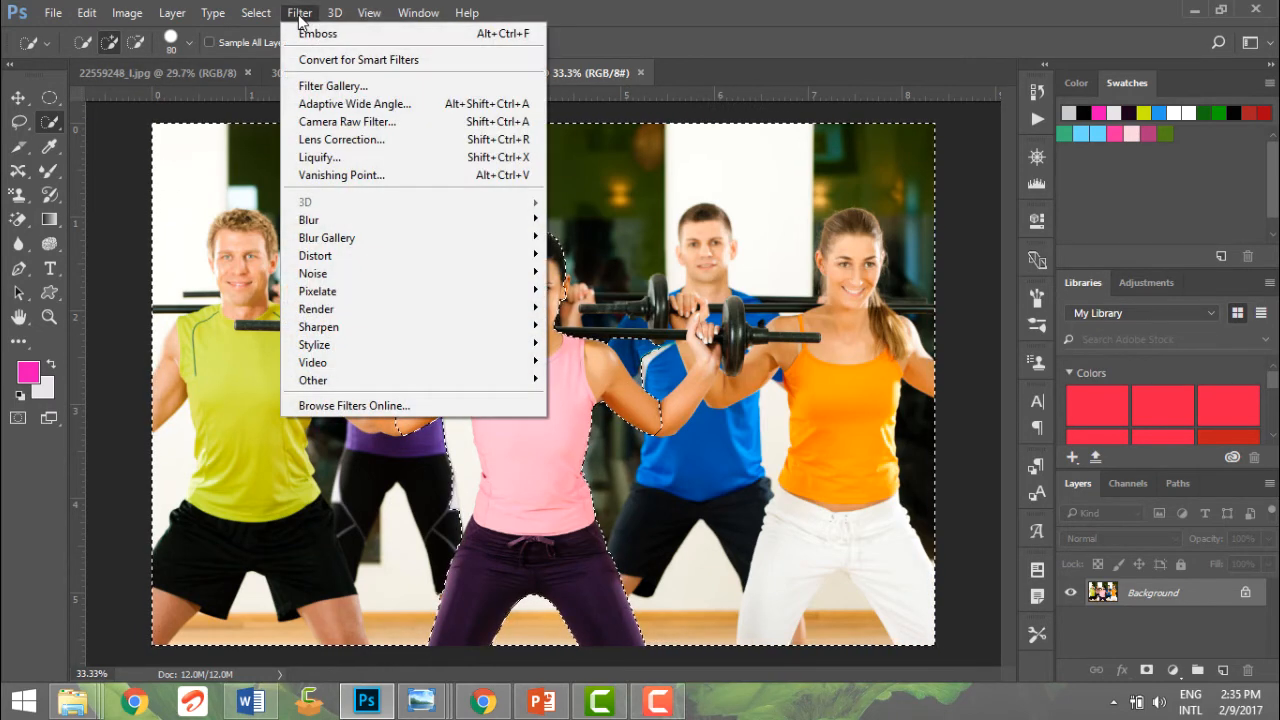
pyautogui.moveTo(308, 218)
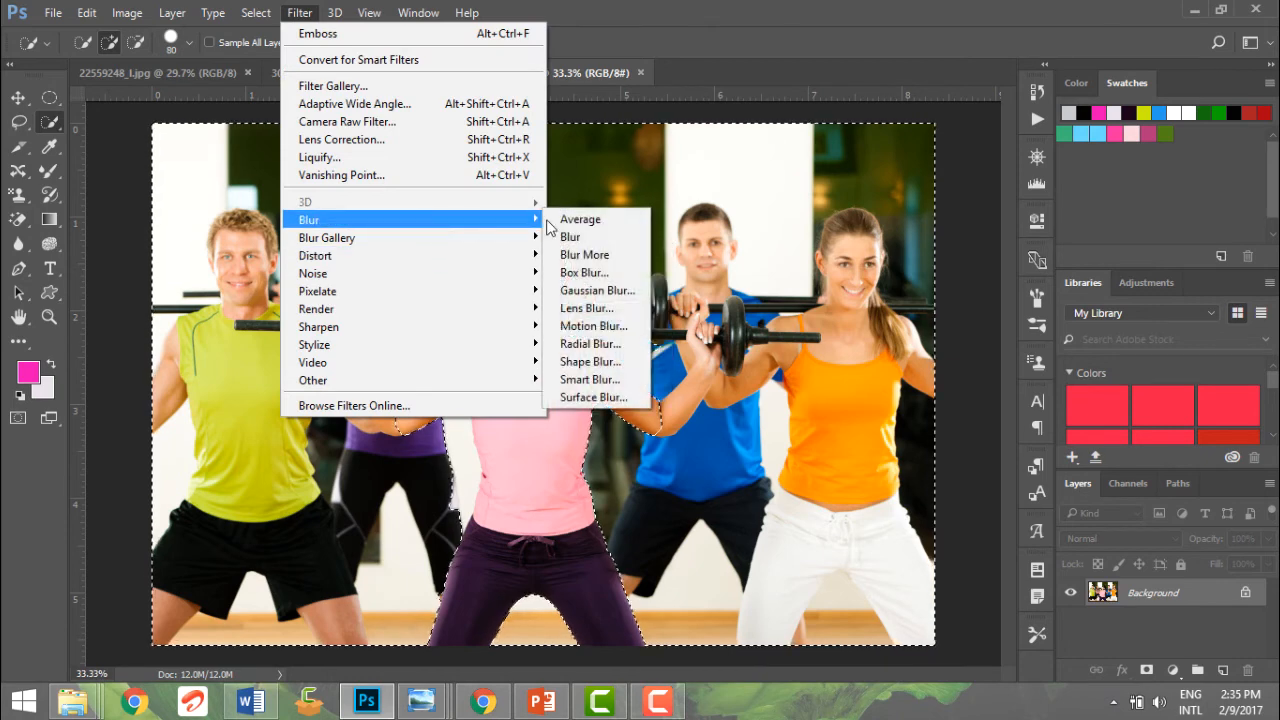
pyautogui.moveTo(596, 290)
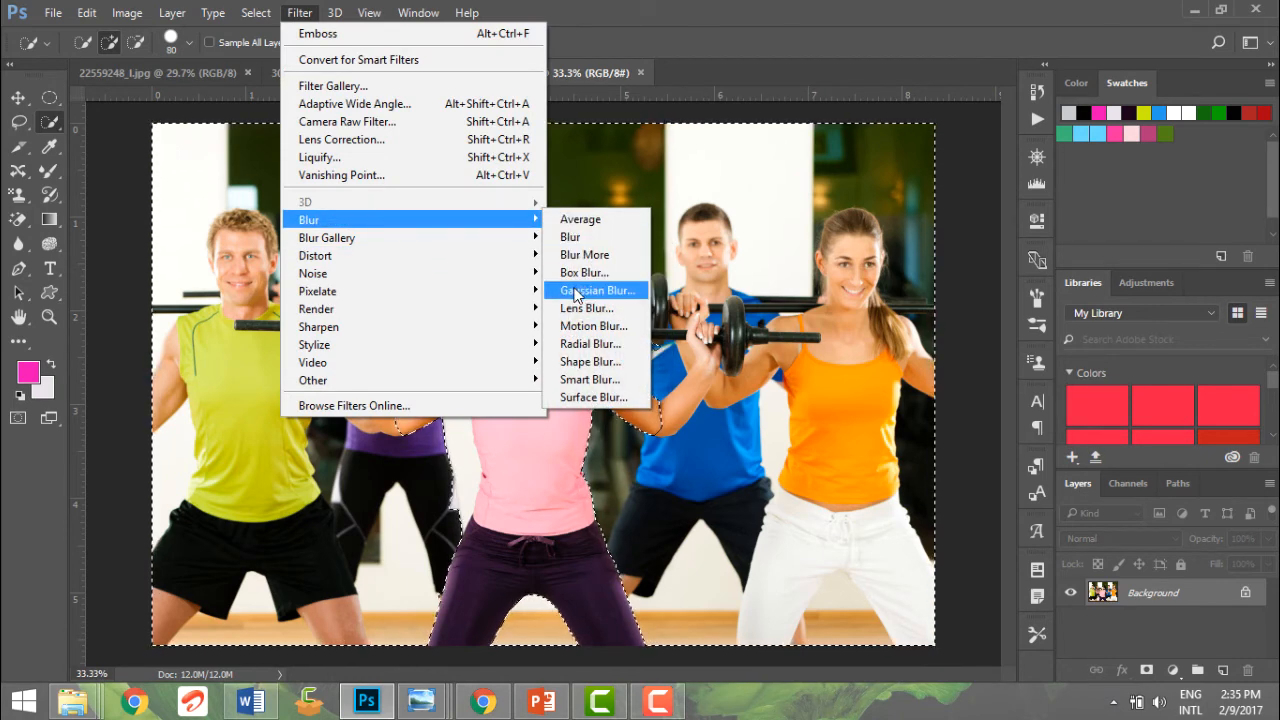
pyautogui.click(596, 290)
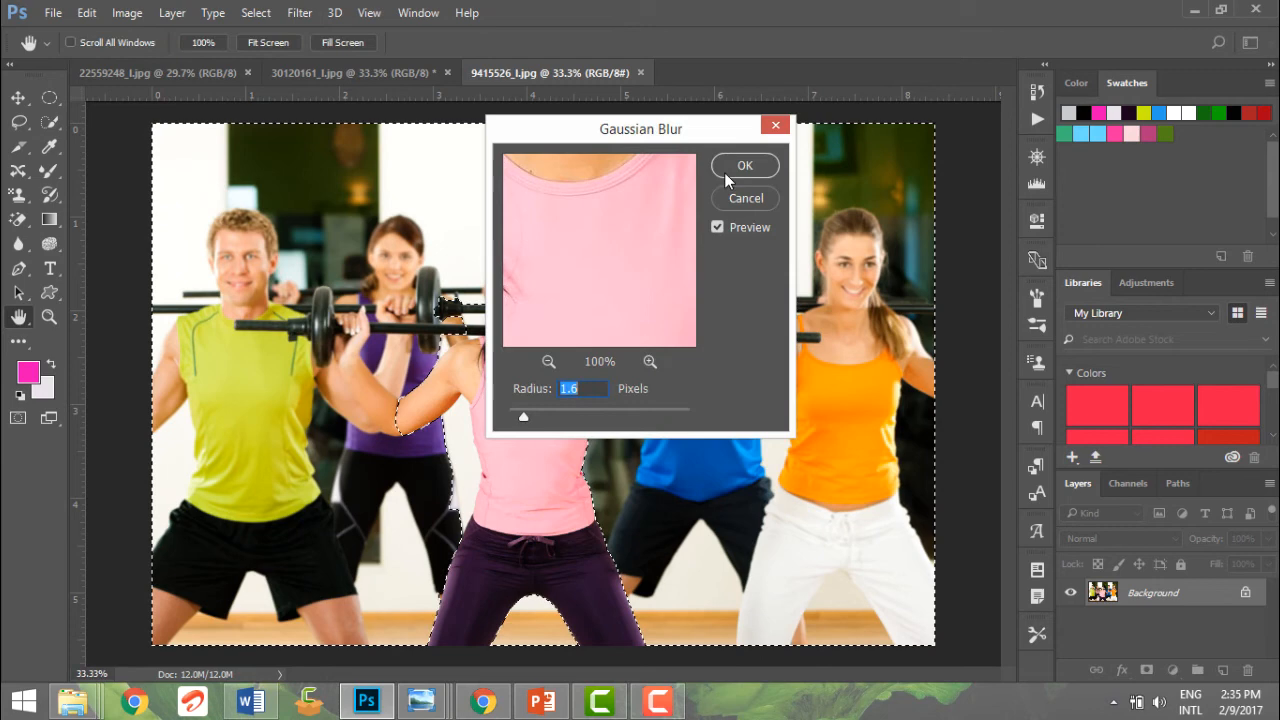
pyautogui.click(744, 164)
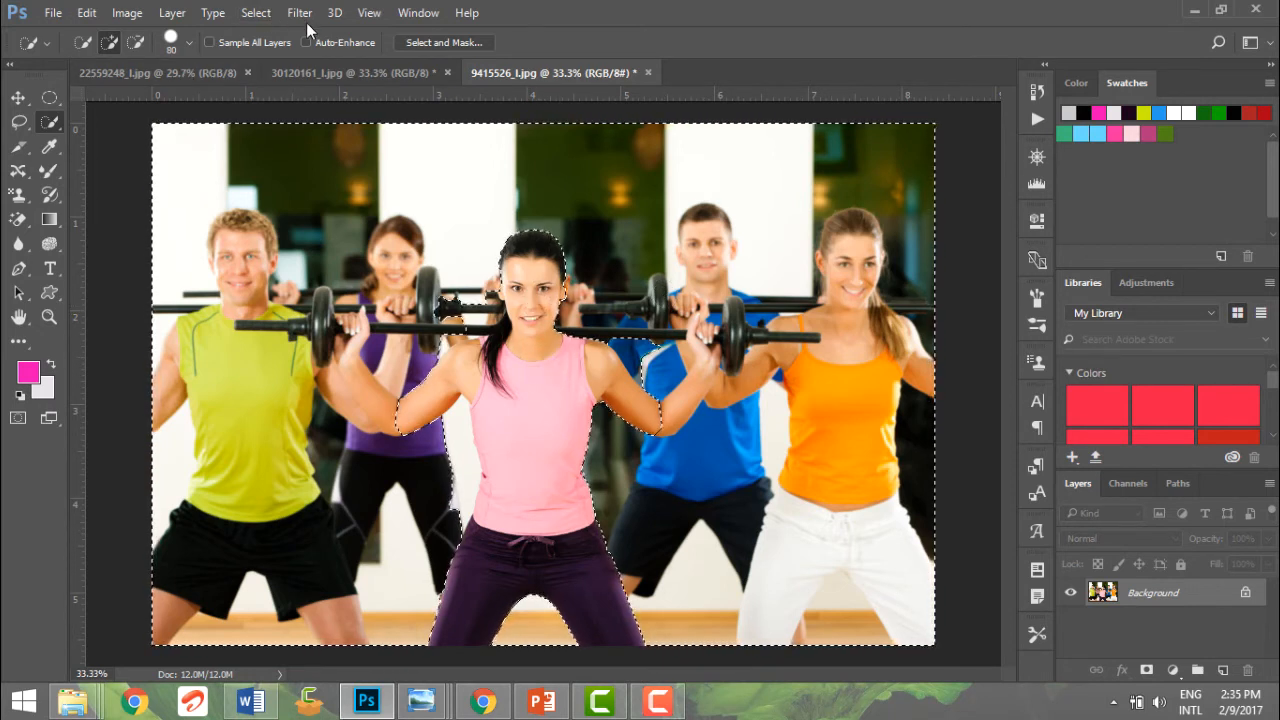
# Step: Browse the Filter menu through Blur and Stylize to the Pixelate submenu
pyautogui.click(300, 12)
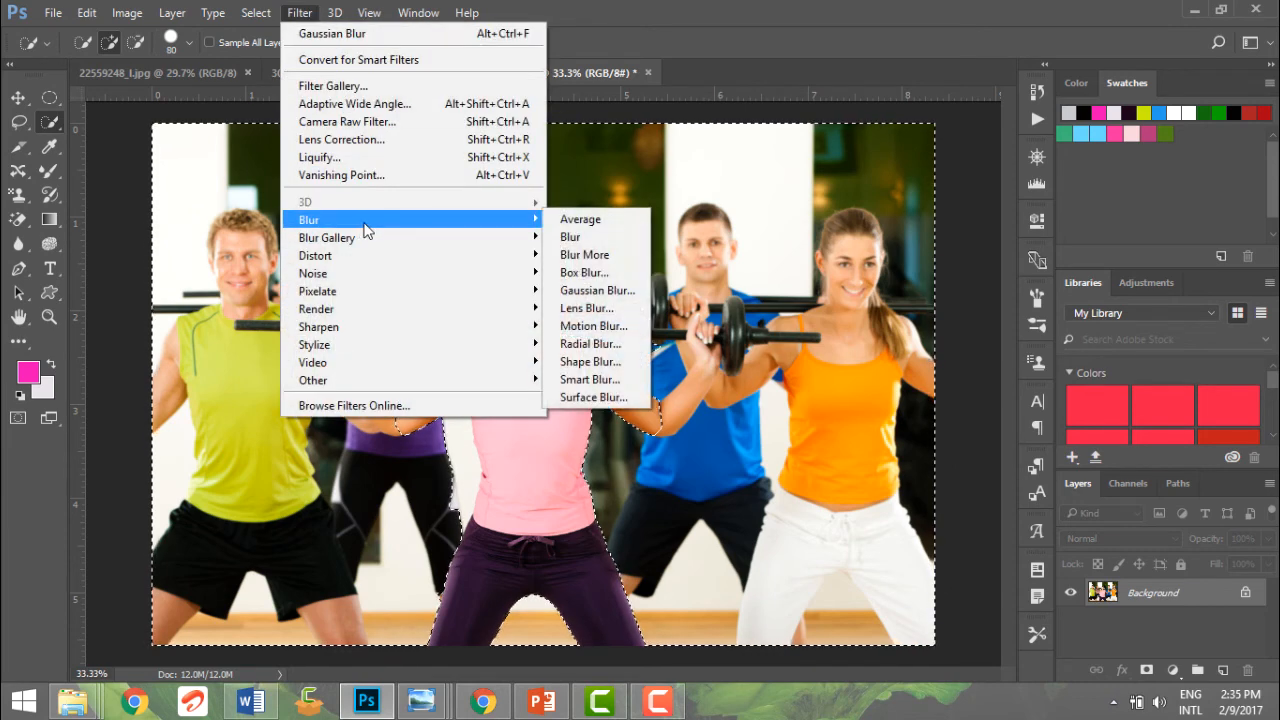
pyautogui.moveTo(590, 344)
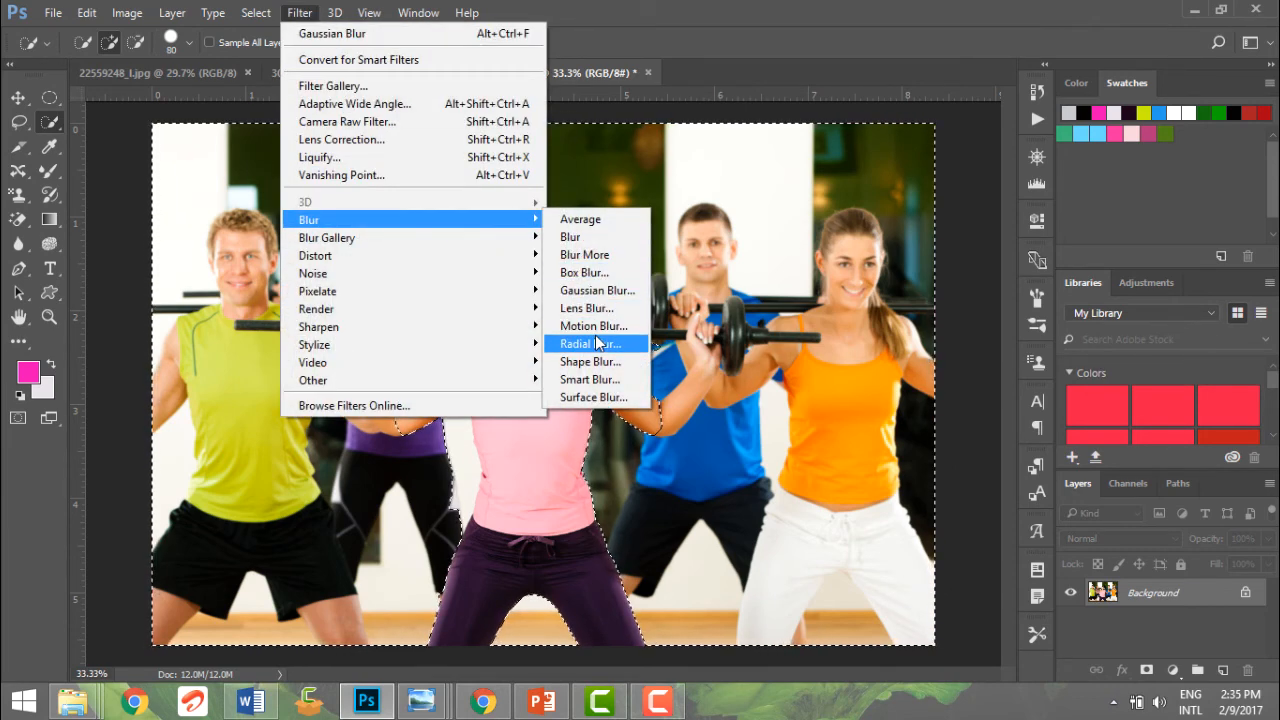
pyautogui.moveTo(584, 272)
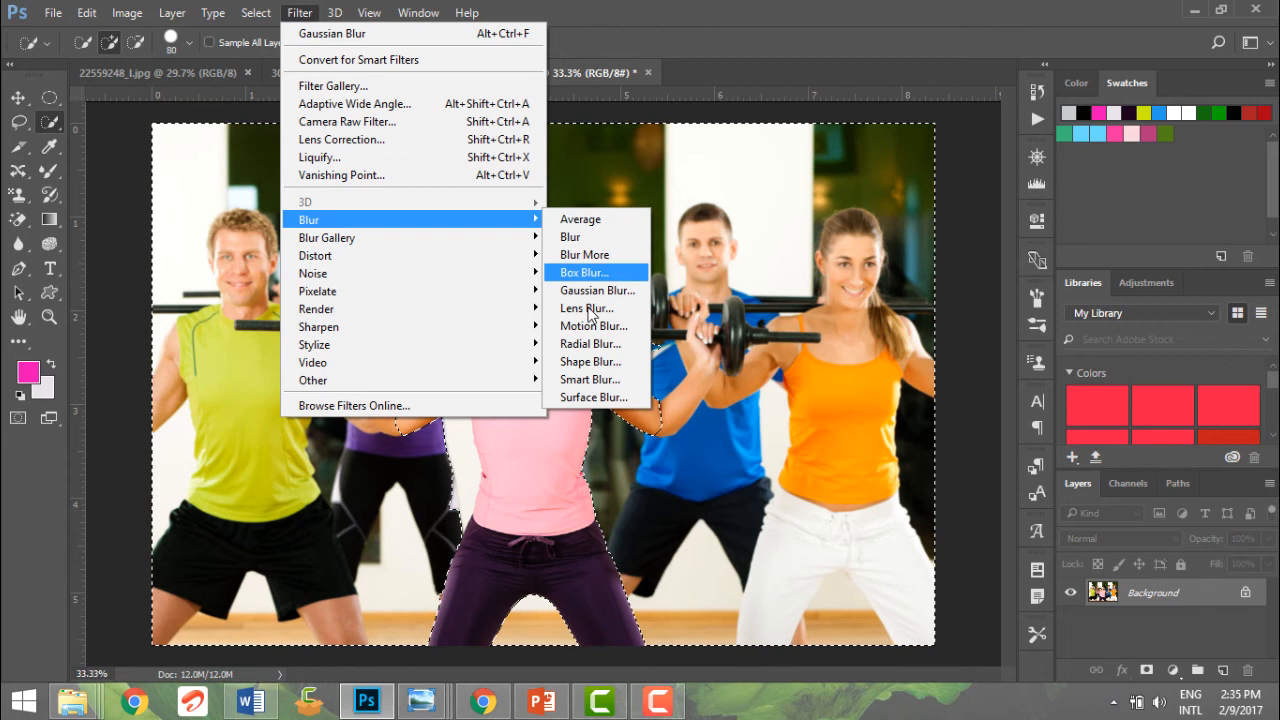
pyautogui.moveTo(596, 290)
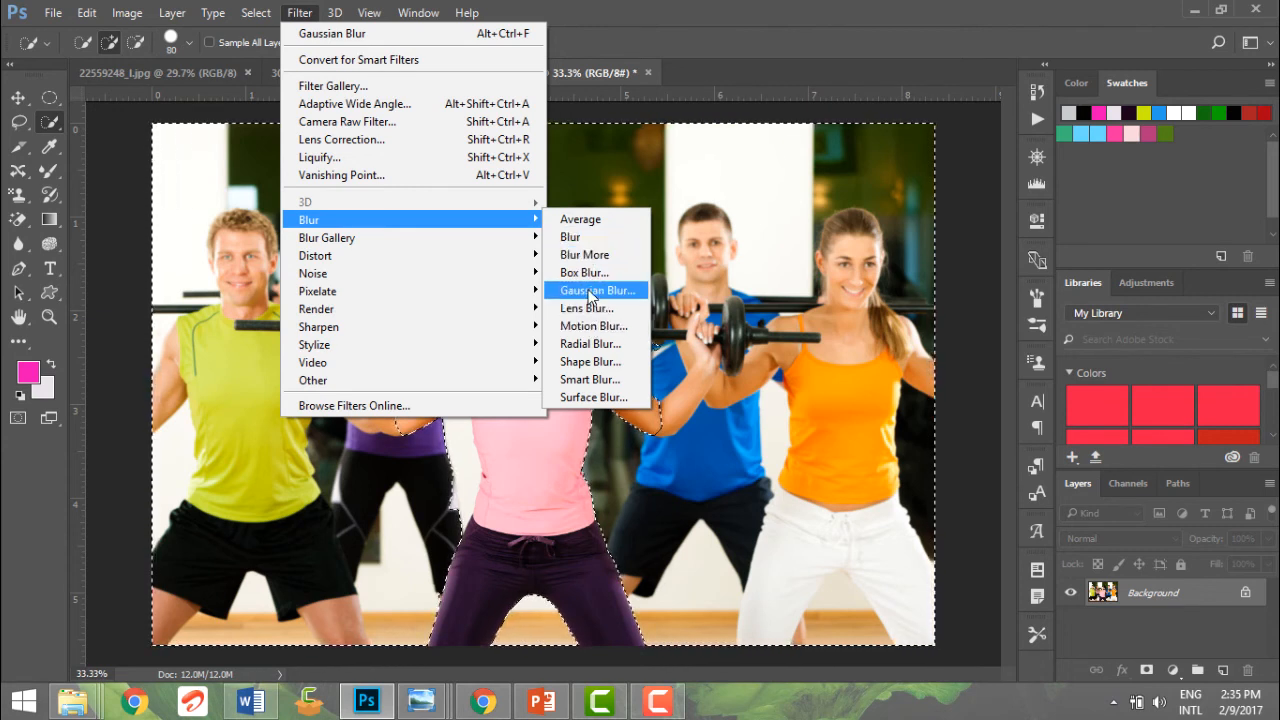
pyautogui.moveTo(314, 344)
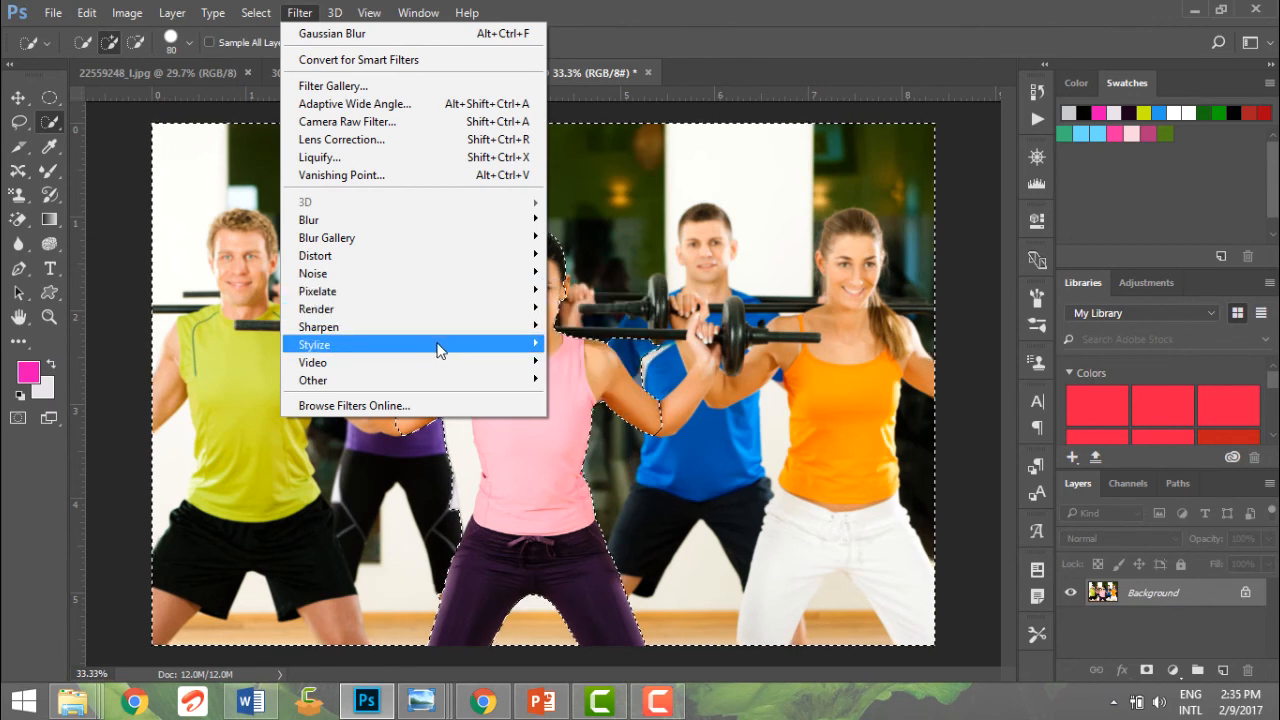
pyautogui.moveTo(436, 316)
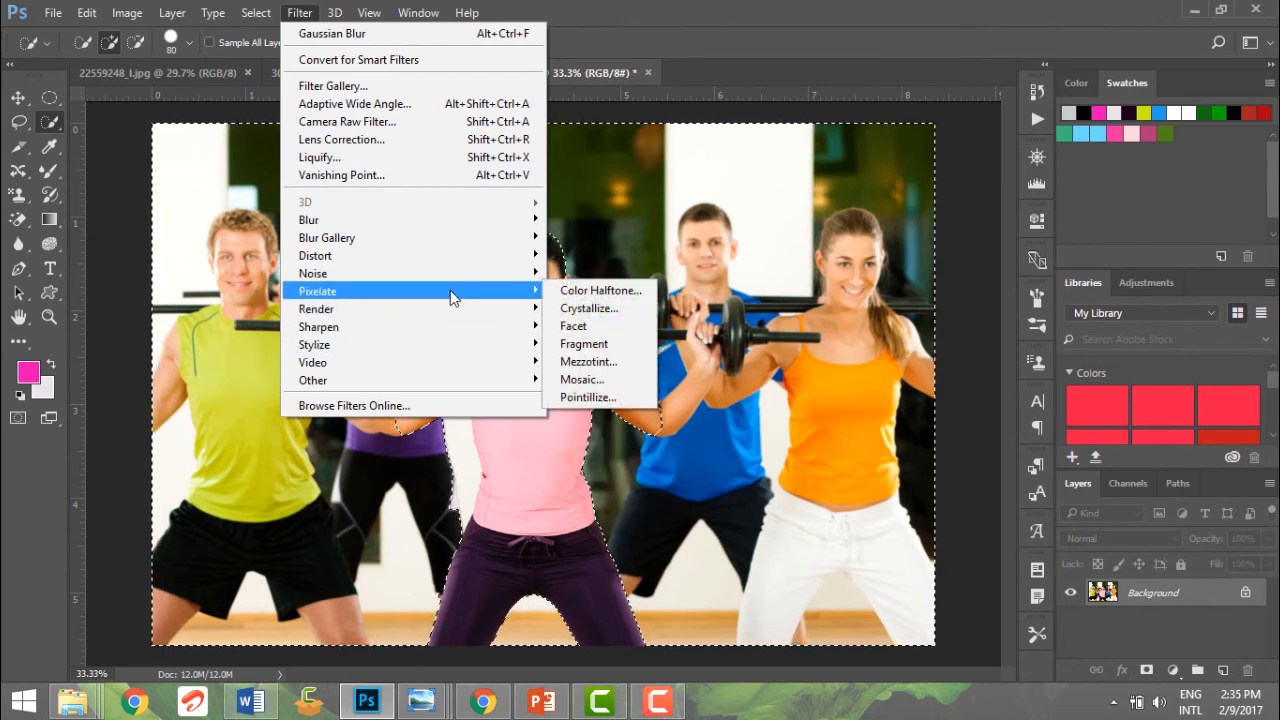
pyautogui.moveTo(588, 308)
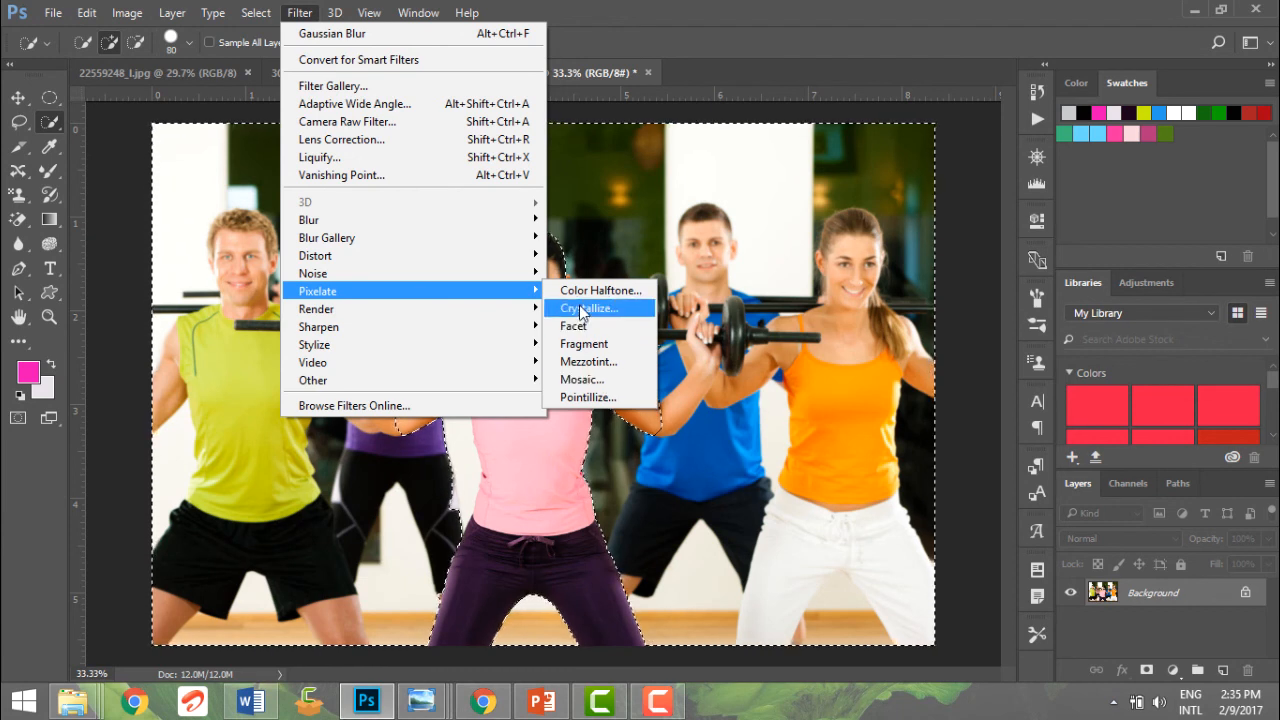